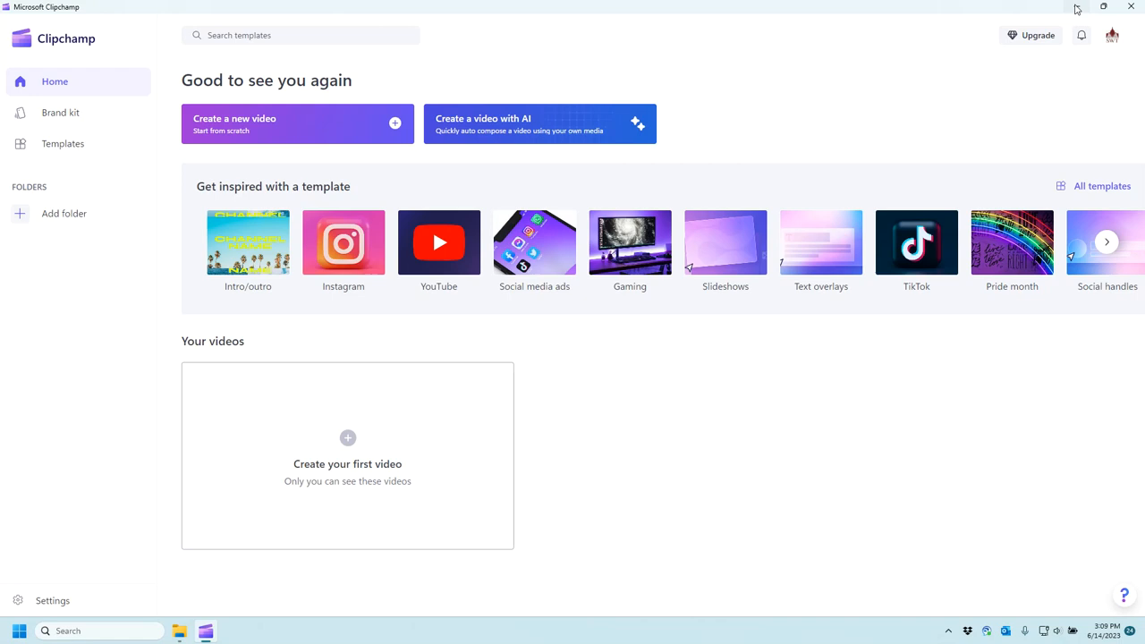
Step: Minimize the Clipchamp window so the desktop with the two bird videos shows
left_click(1102, 6)
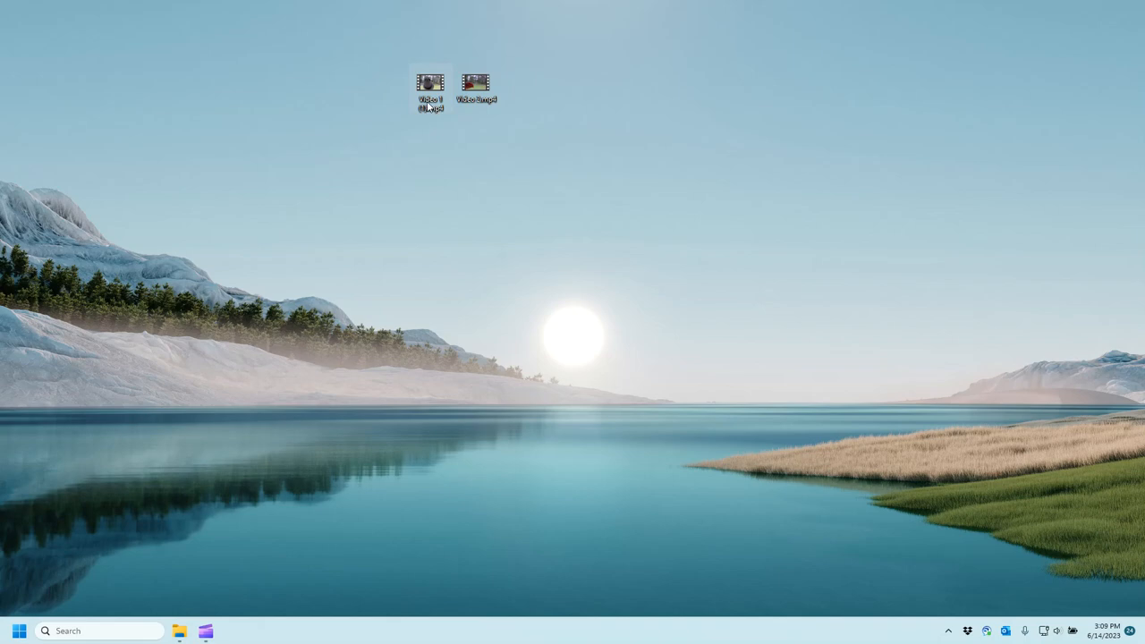
double_click(430, 85)
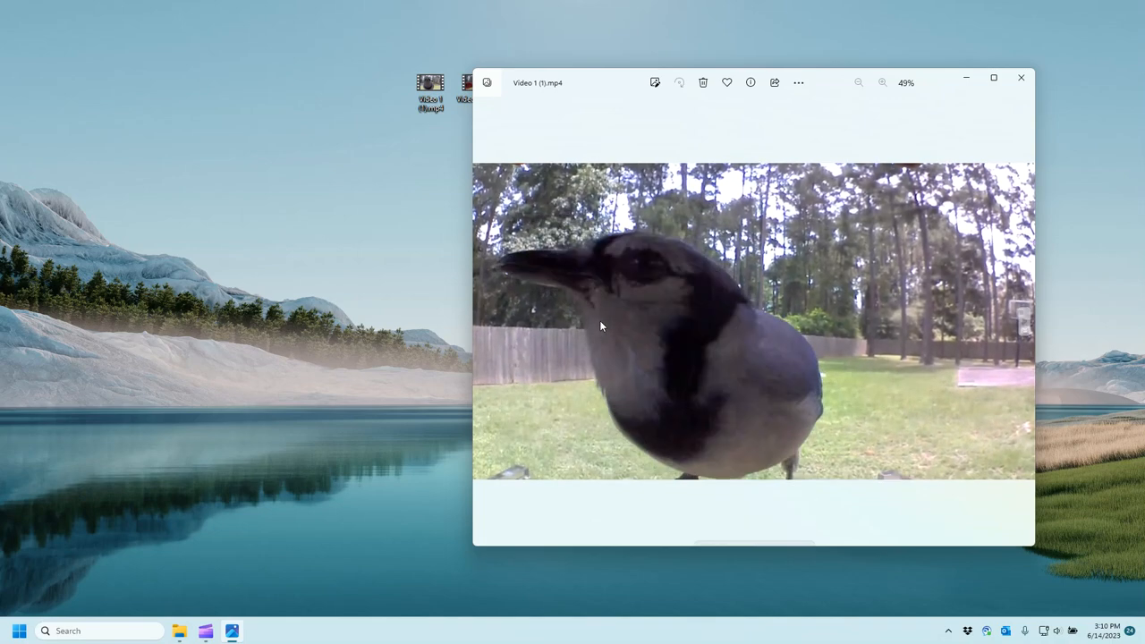
left_click(1021, 78)
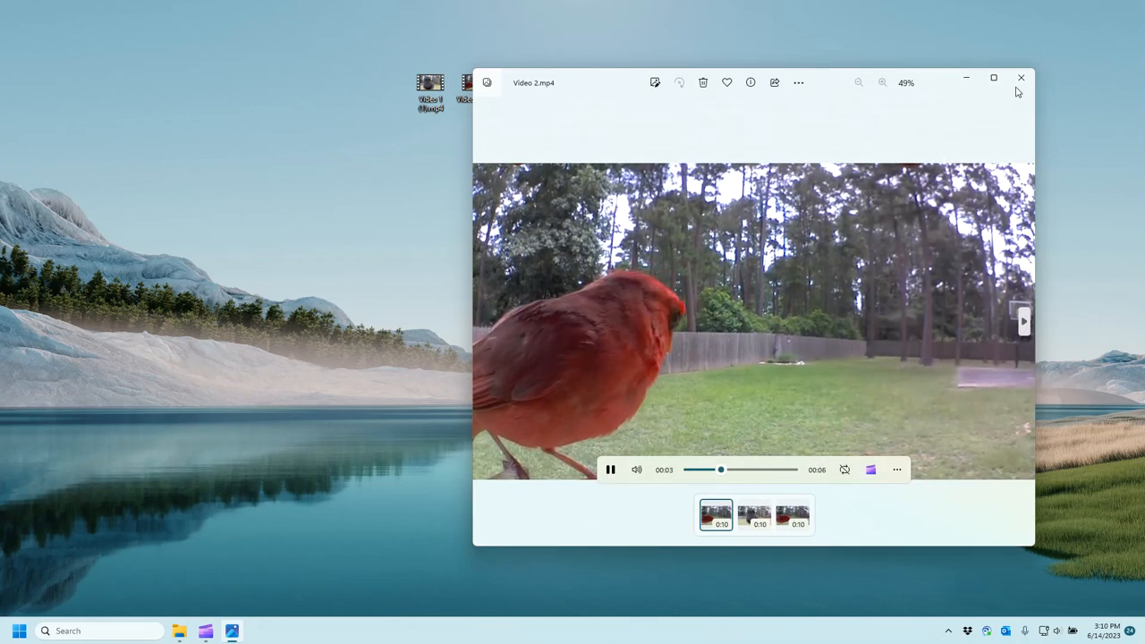
left_click(1021, 78)
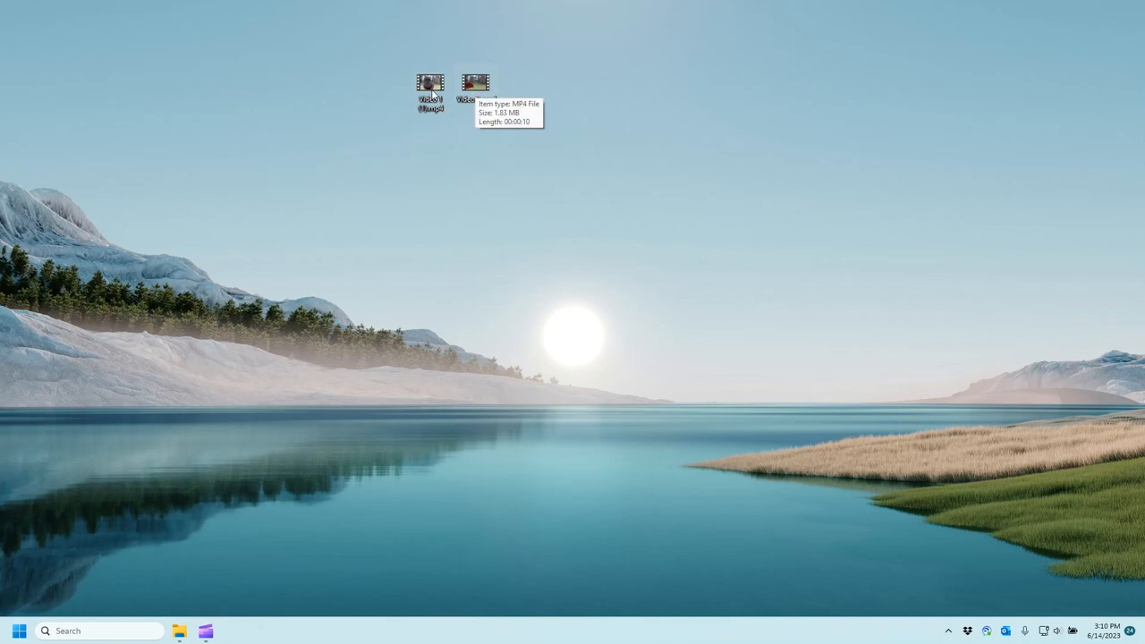
mouse_move(617, 232)
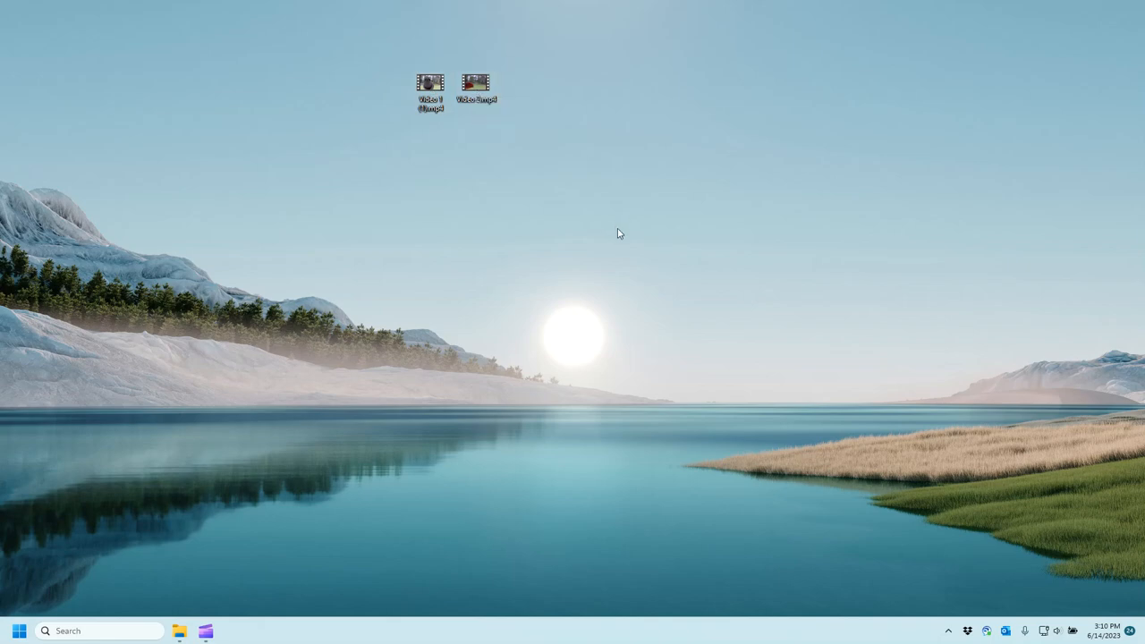
mouse_move(577, 234)
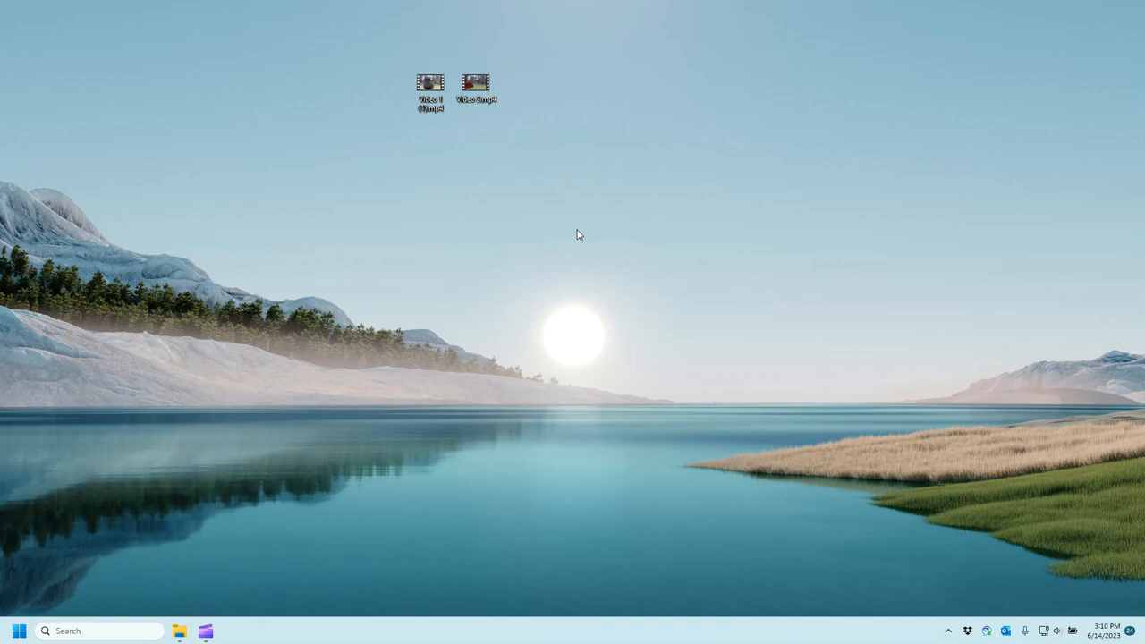
Step: Move the bird video file icons to the left side of the desktop
left_click_drag(429, 89, 114, 28)
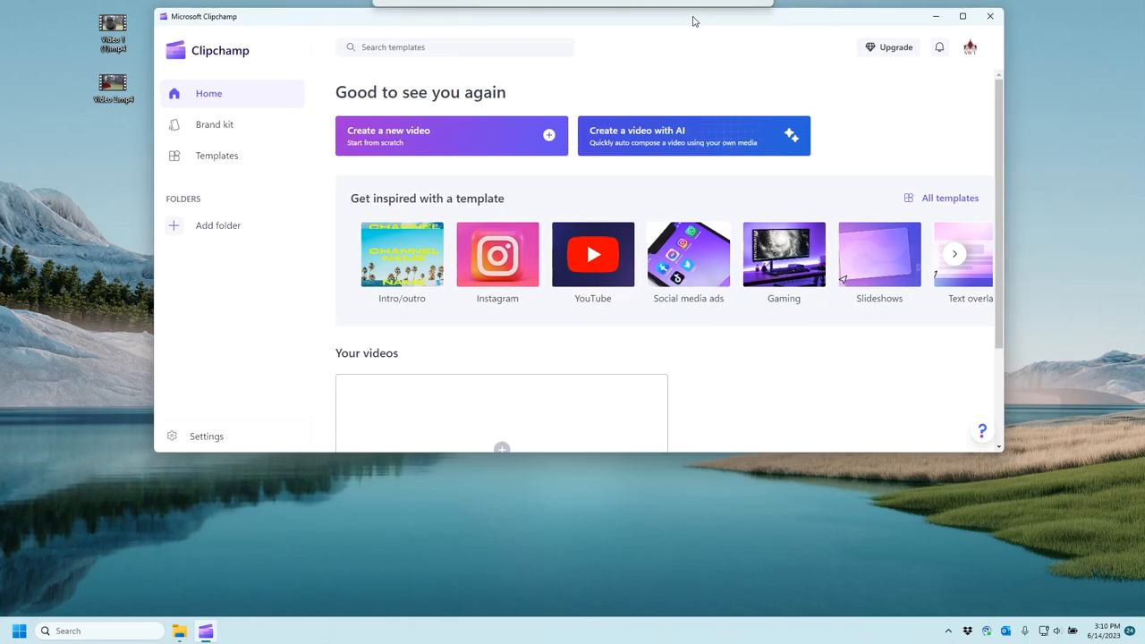
mouse_move(908, 247)
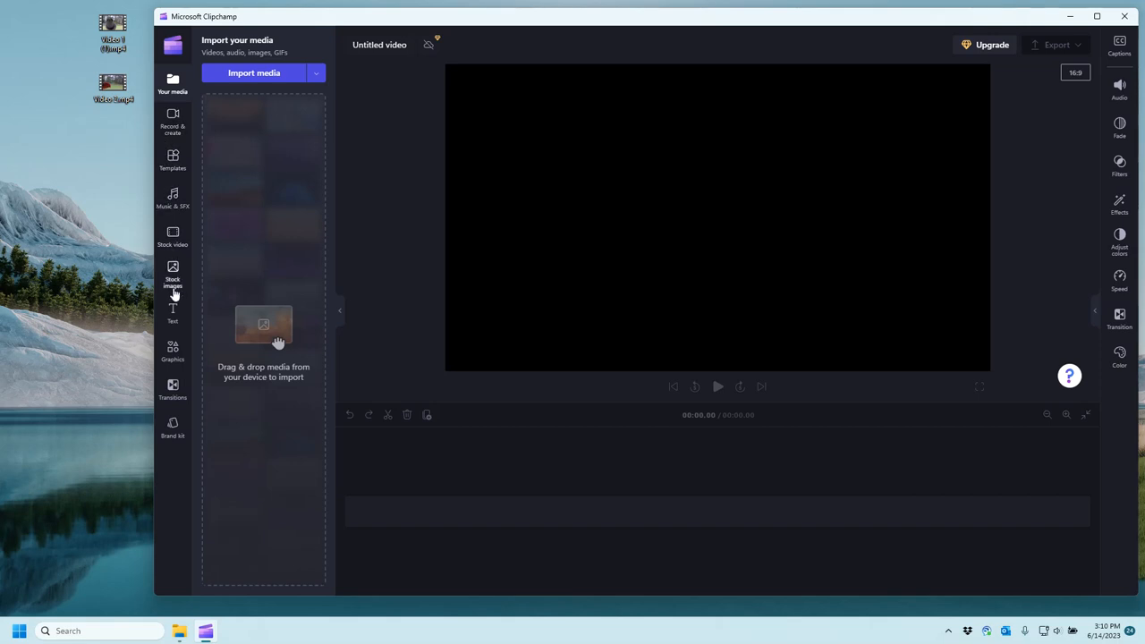
mouse_move(172, 121)
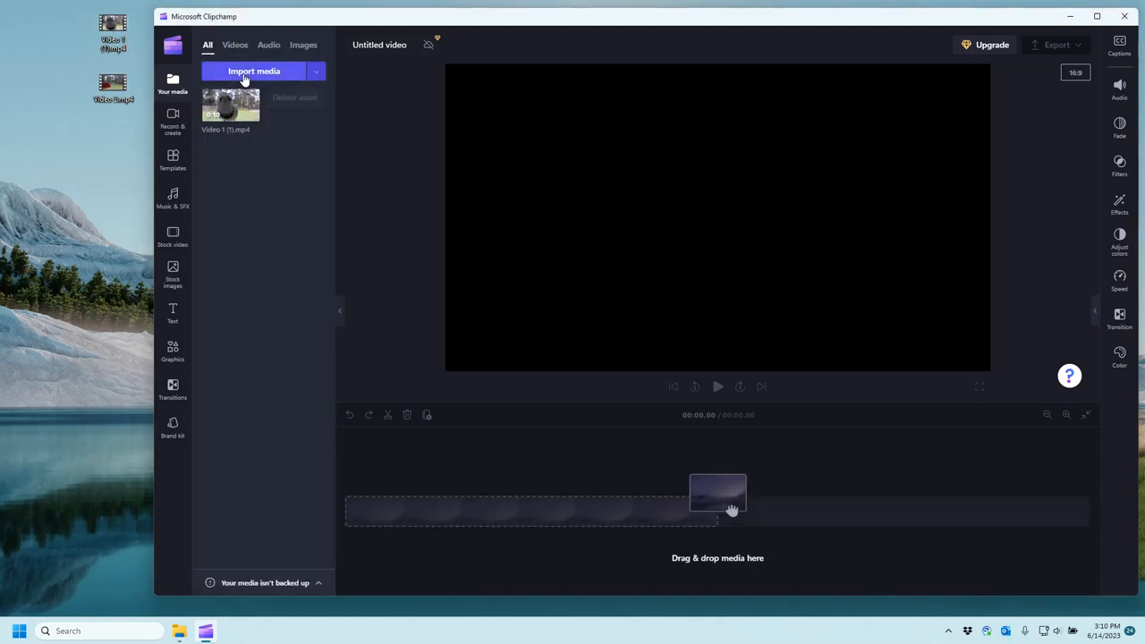
mouse_move(293, 300)
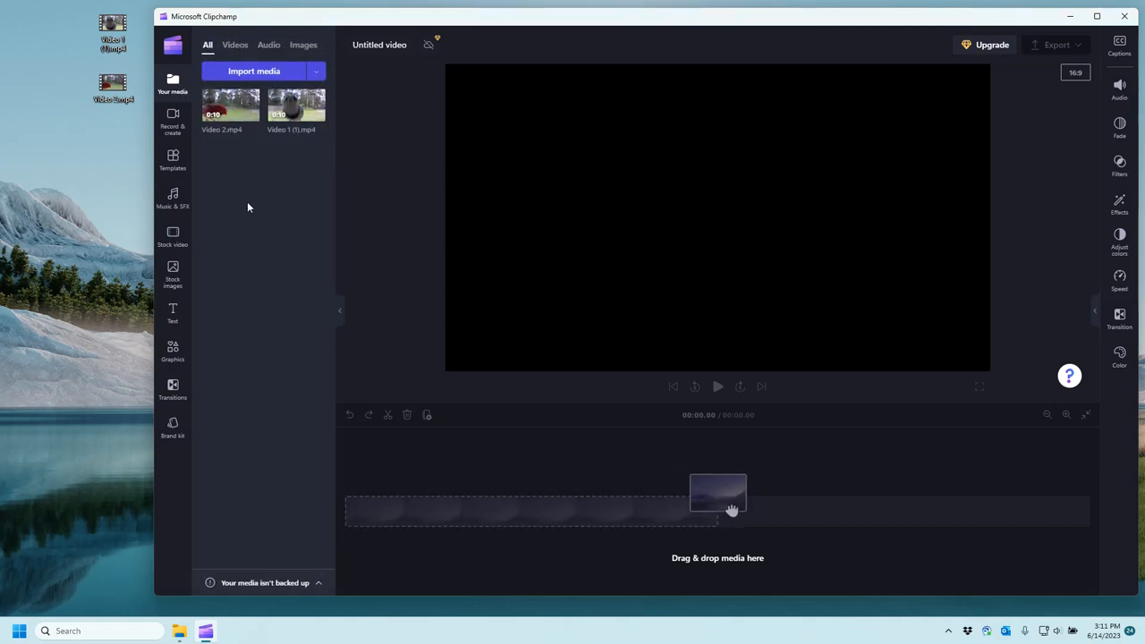
mouse_move(265, 212)
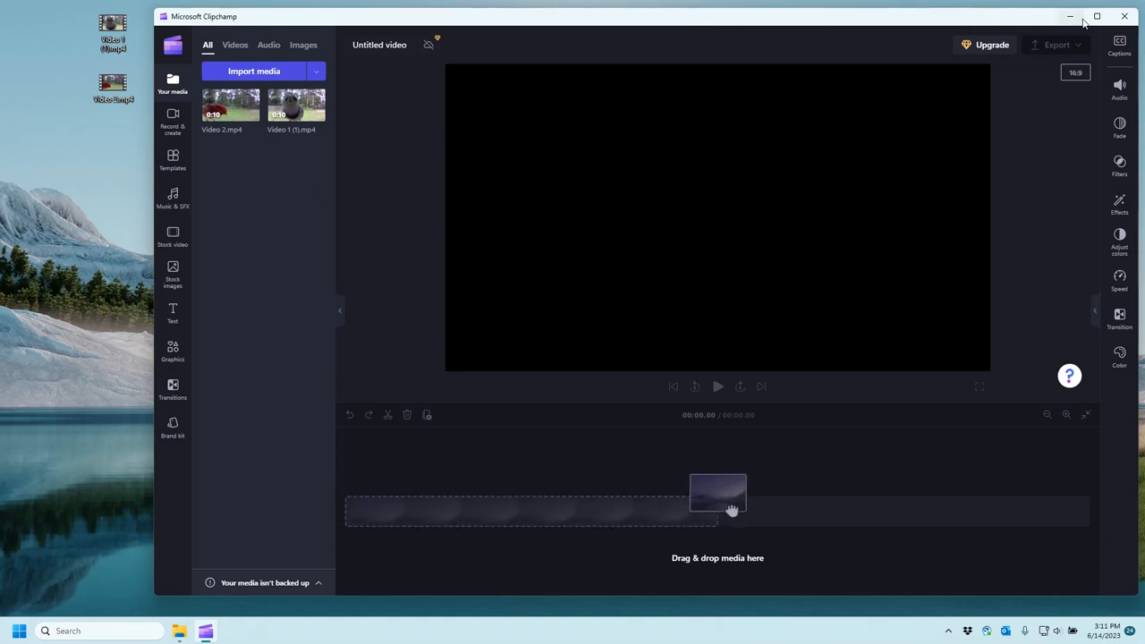
Step: Maximize Clipchamp and line up Video 1 (1).mp4 then Video 2.mp4 back to back on the timeline
left_click(1097, 16)
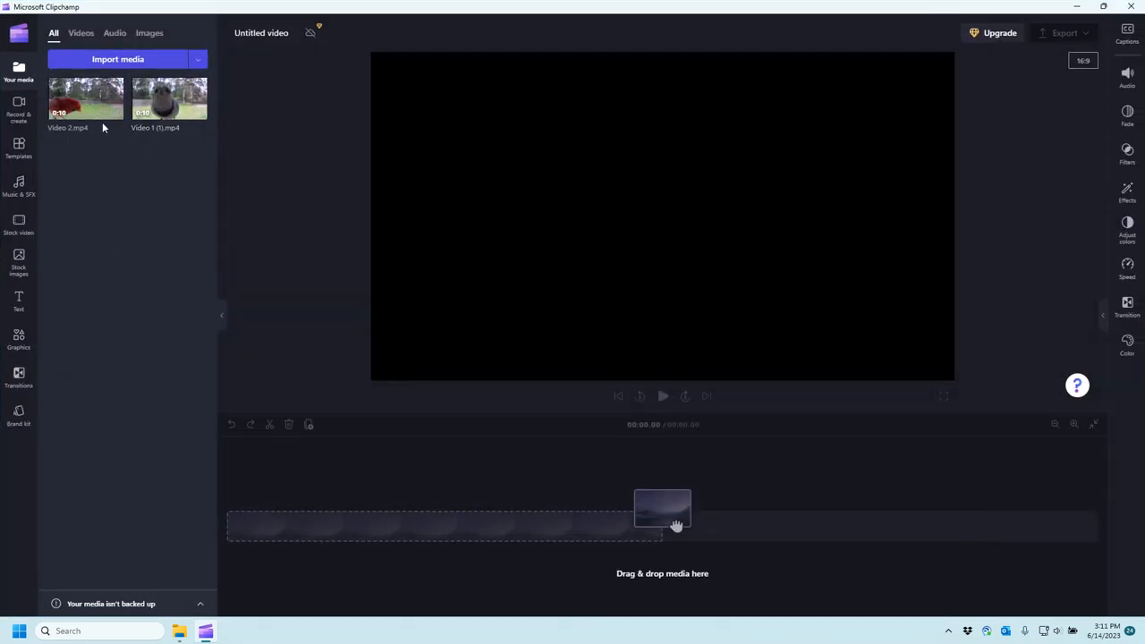
mouse_move(165, 214)
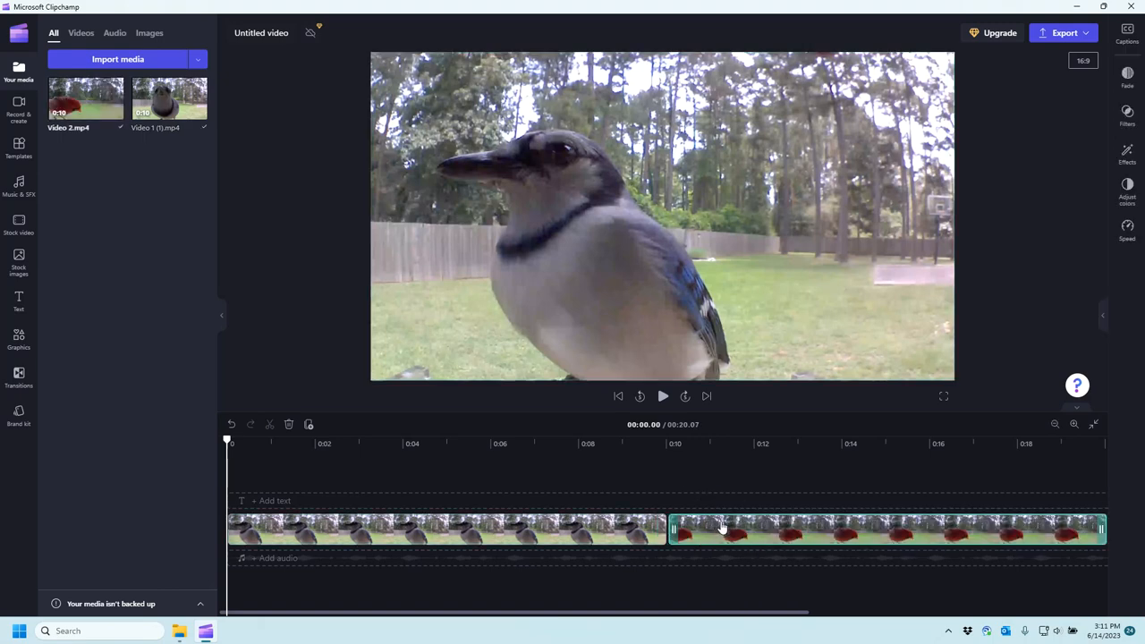
left_click(447, 528)
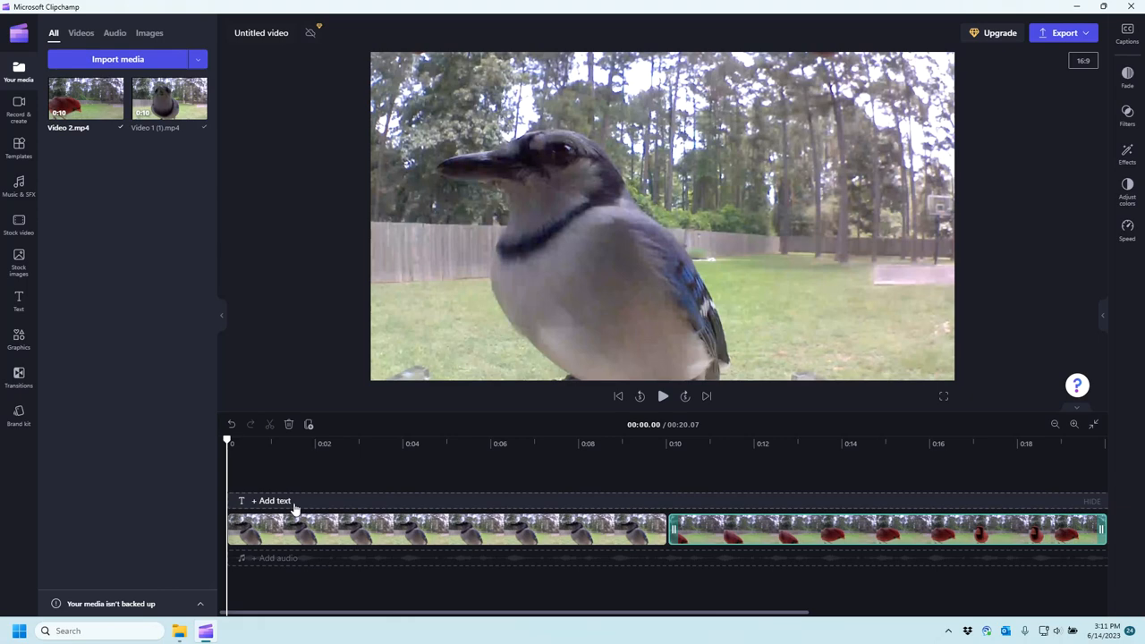
mouse_move(748, 522)
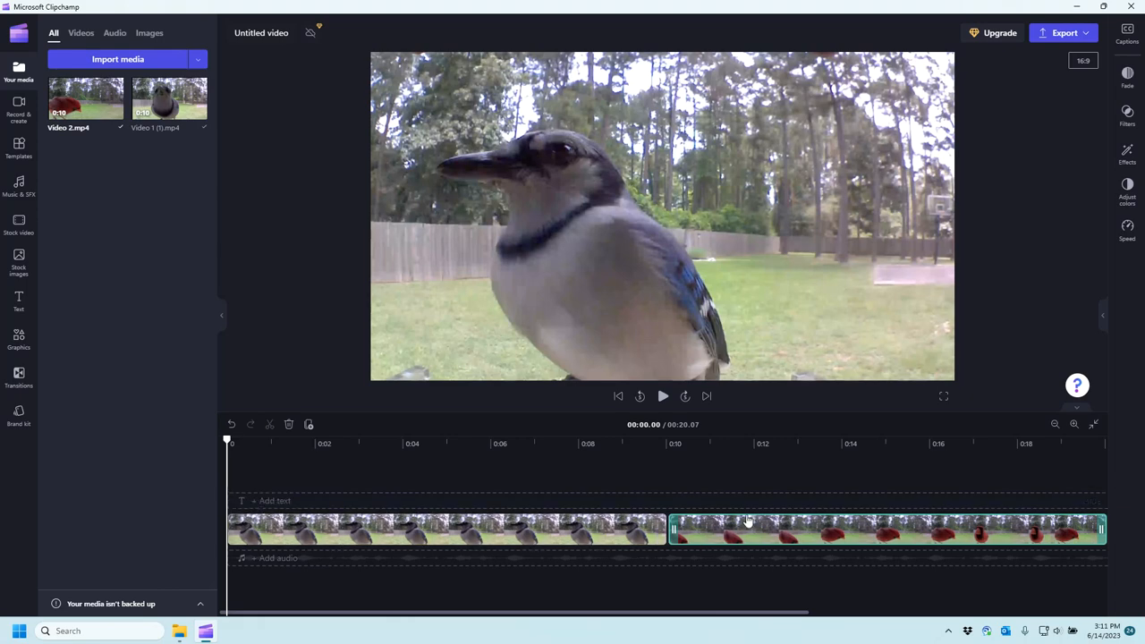
left_click(662, 397)
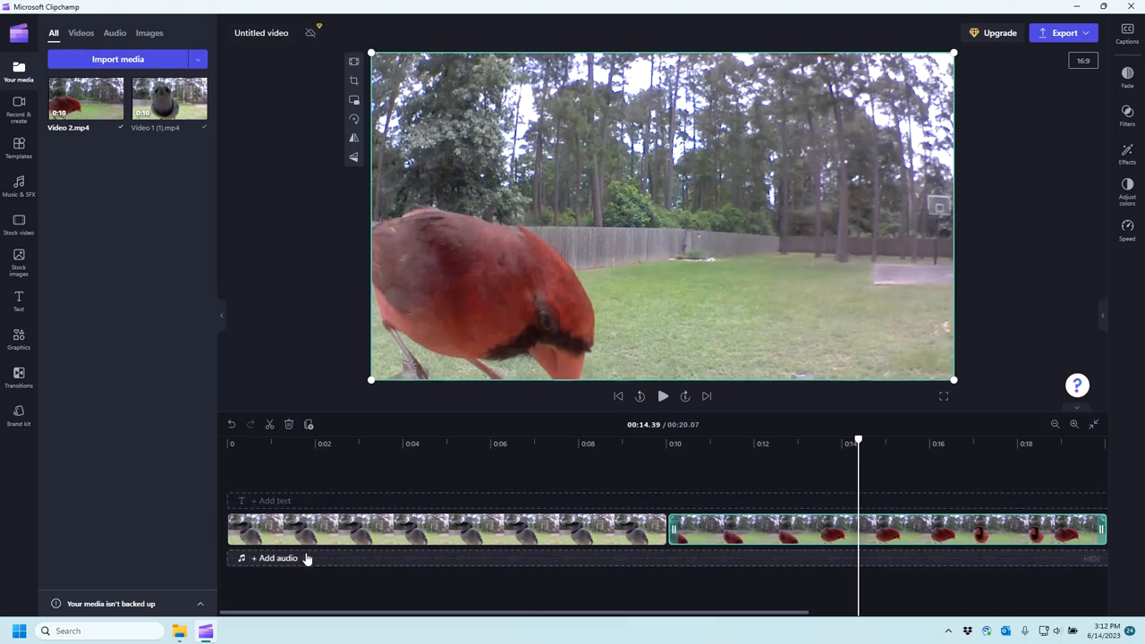
mouse_move(407, 556)
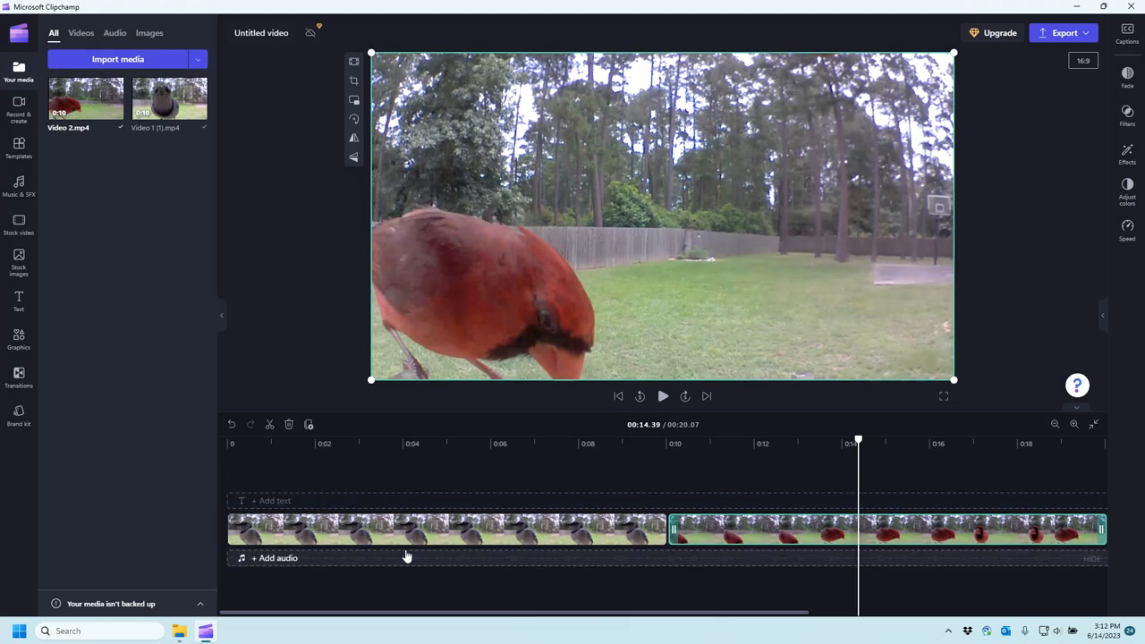
left_click(447, 530)
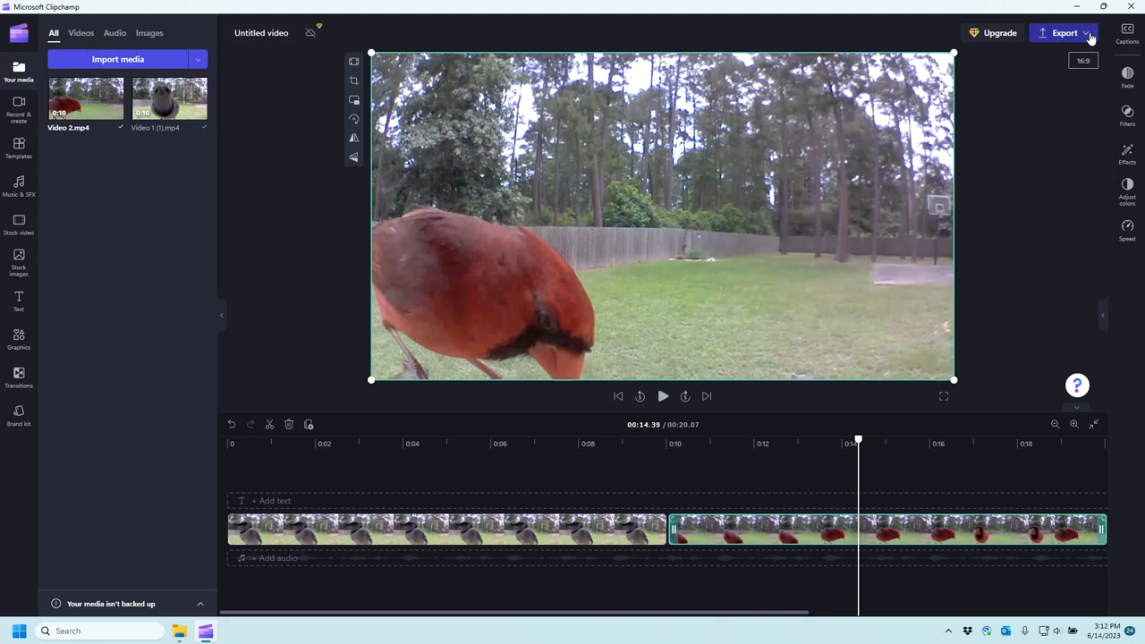
Step: Export the merged video as a 1080p MP4 and save it to the computer
left_click(1063, 33)
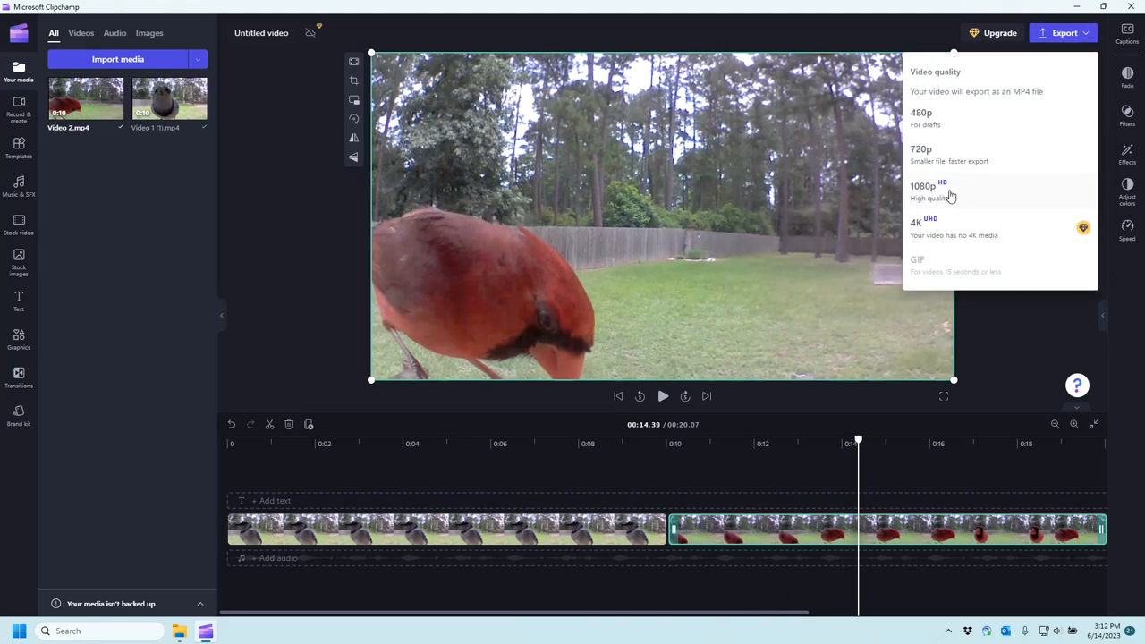
left_click(922, 186)
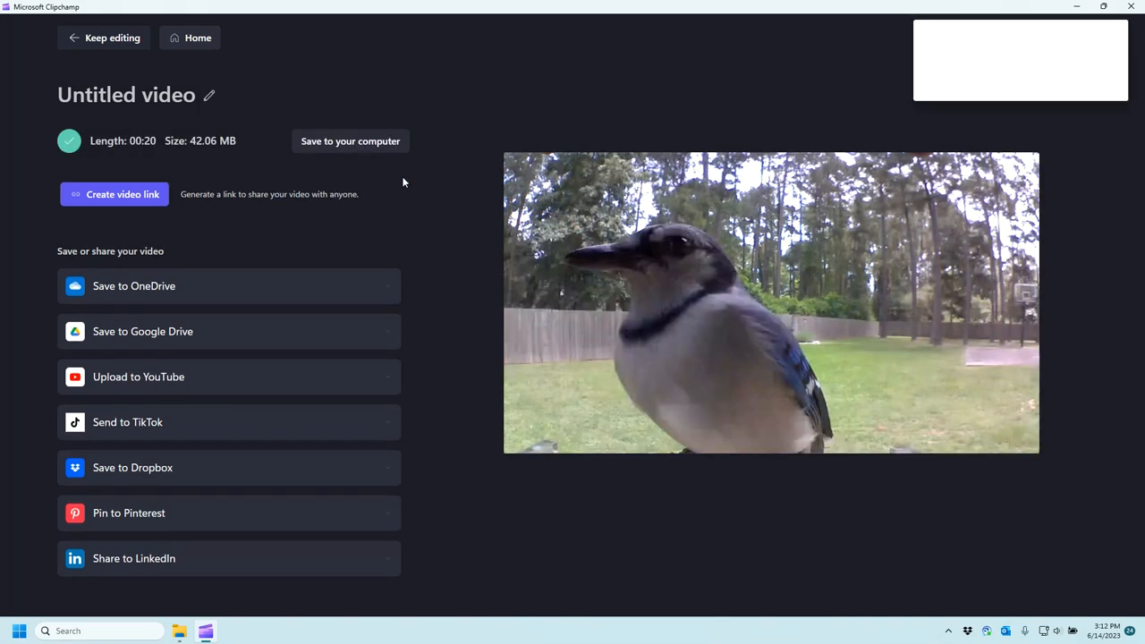
left_click(350, 140)
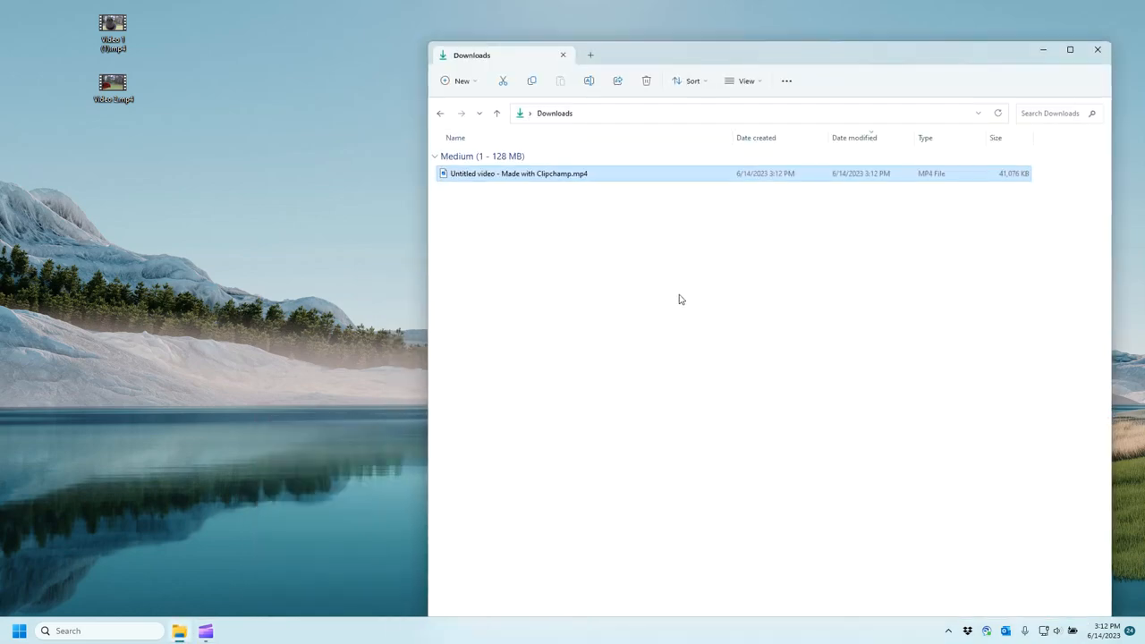
Step: Play 'Untitled video - Made with Clipchamp.mp4' from the Downloads folder
left_click(568, 185)
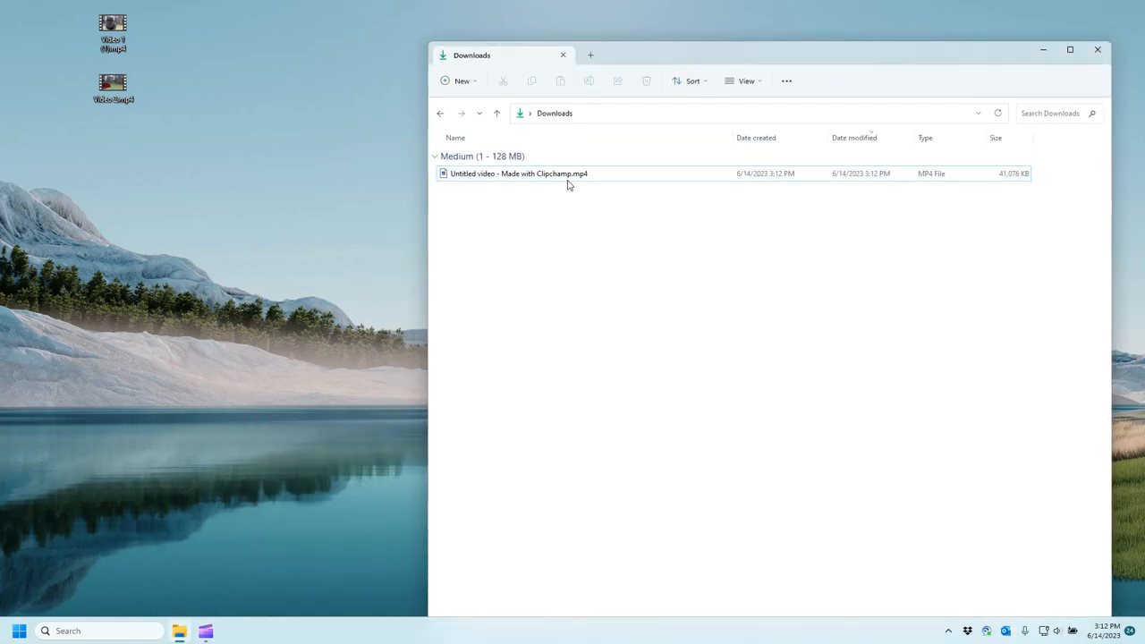
left_click(519, 172)
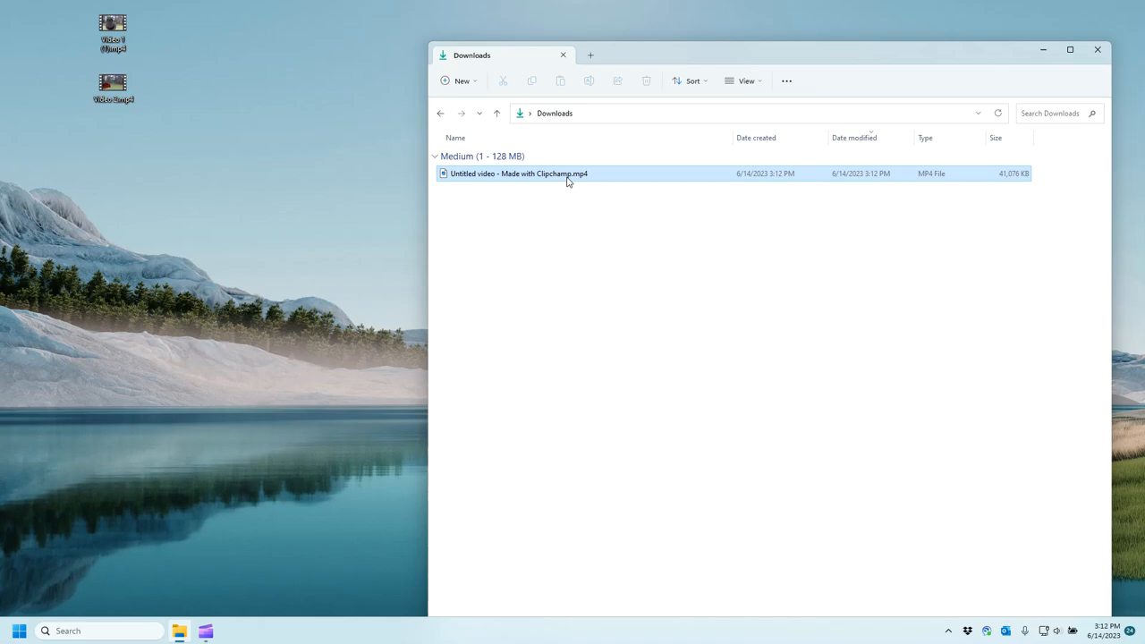
double_click(518, 174)
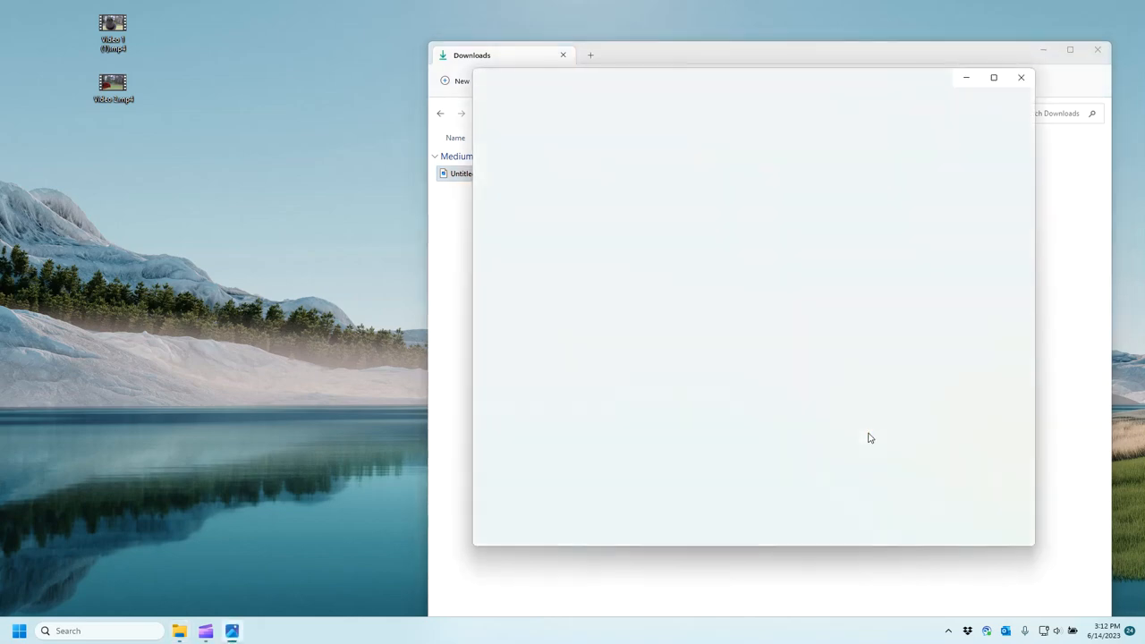